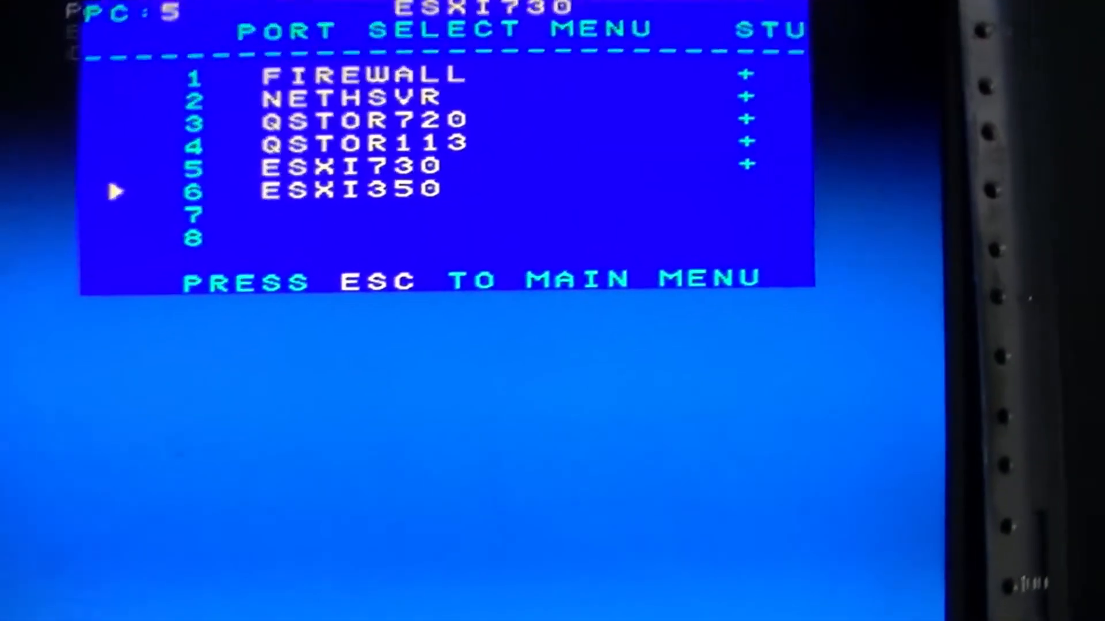
key("Escape")
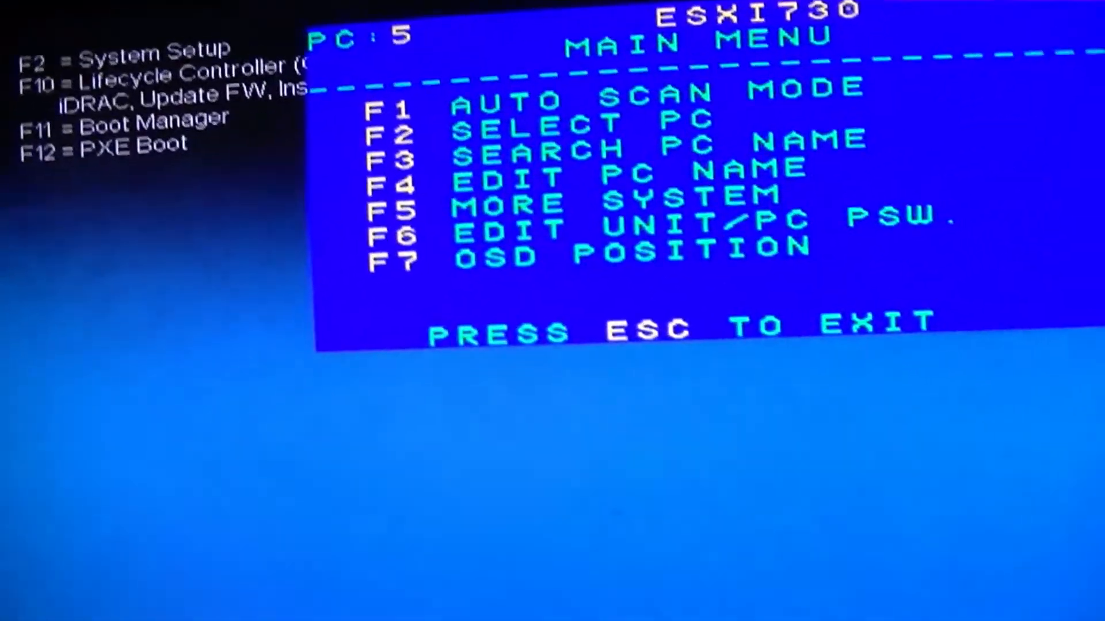
key("F2")
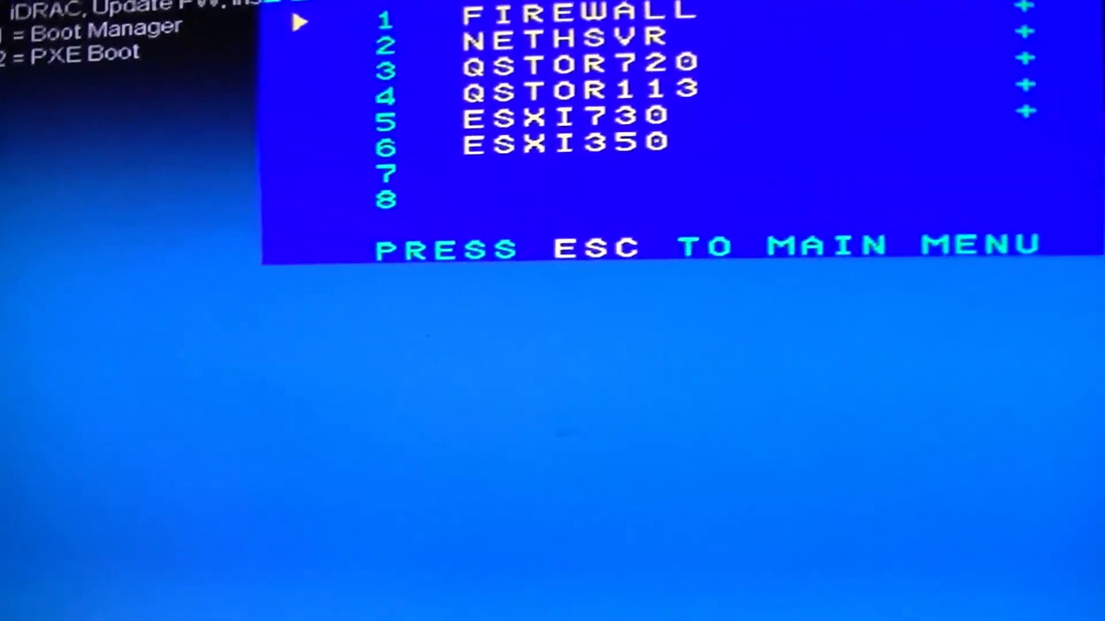